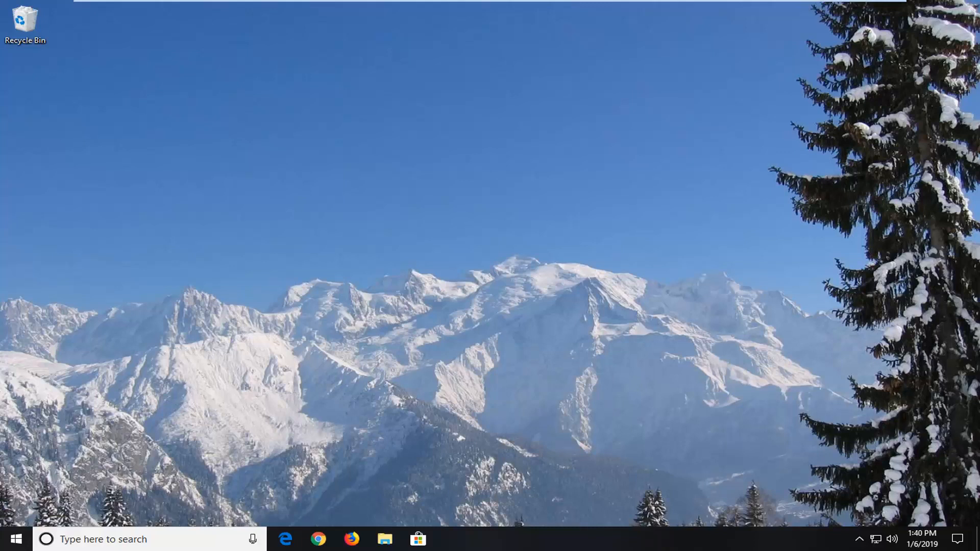
mouse_move(956, 397)
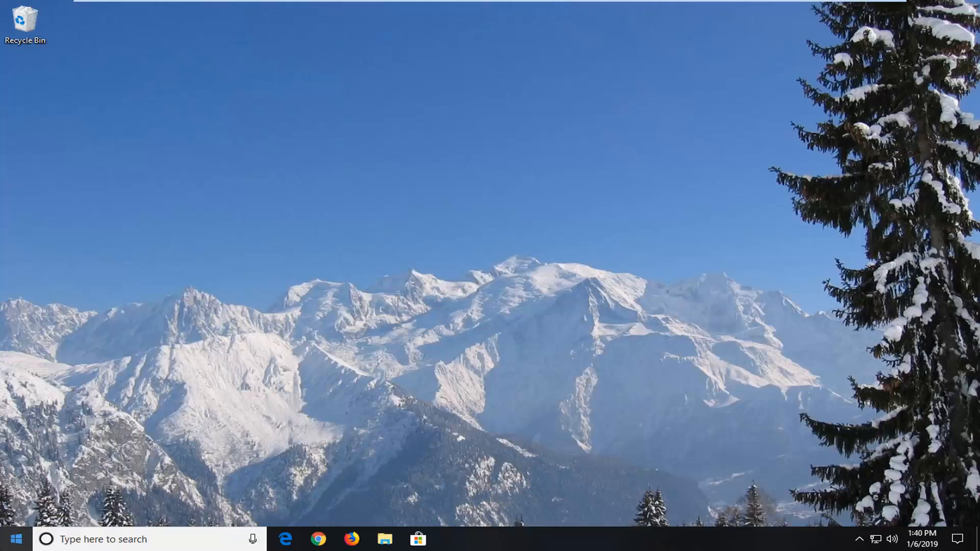
- Search the Start menu for 'fi' to find File Explorer
click(15, 539)
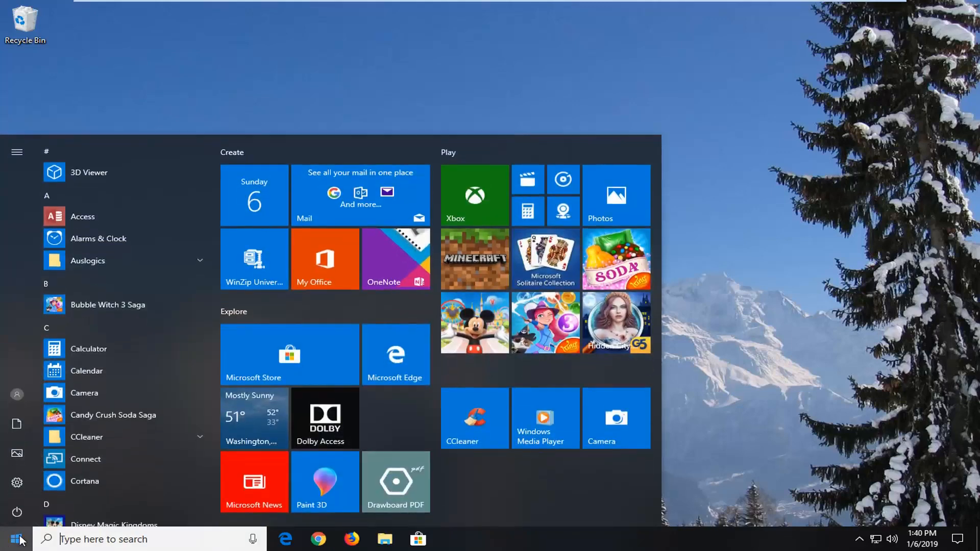
text(fi)
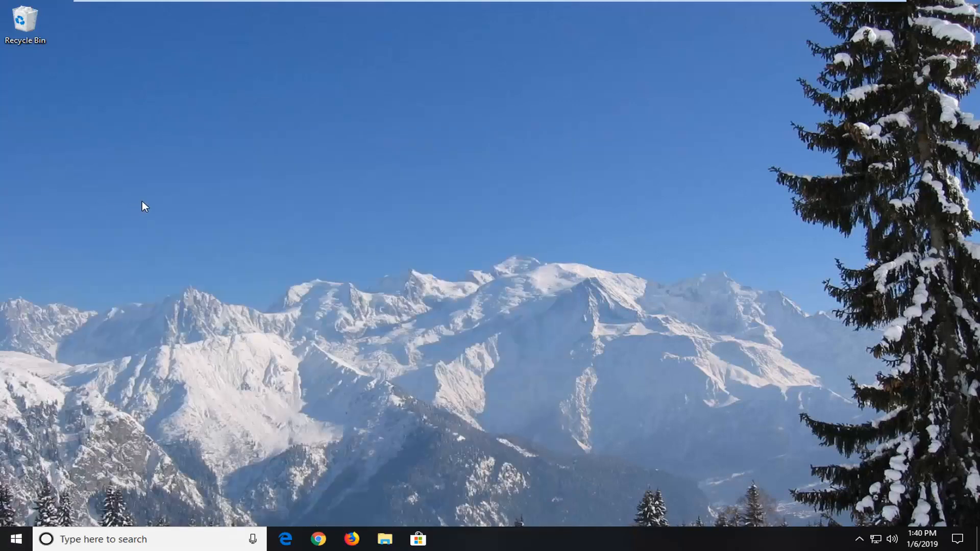
- Launch File Explorer, show This PC and select Local Disk (C:)
click(384, 539)
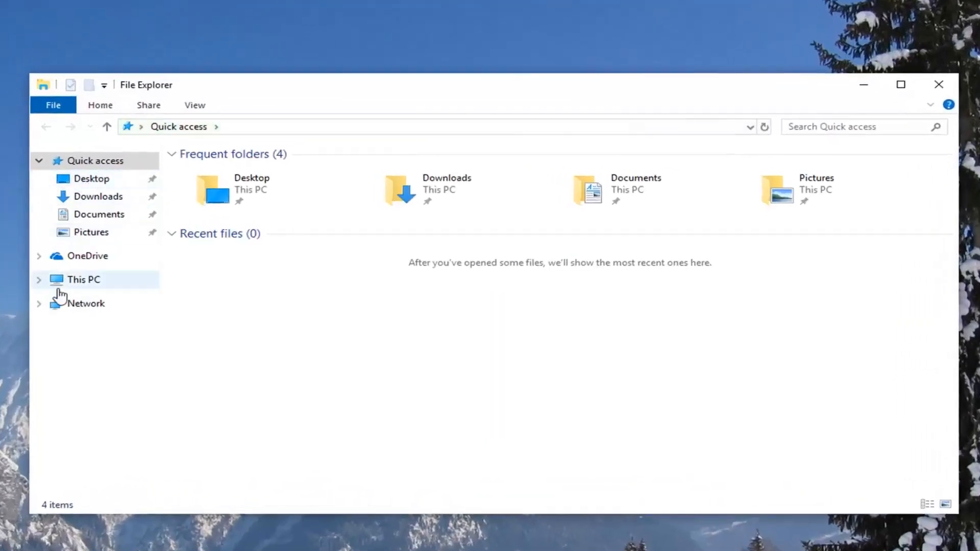
click(84, 280)
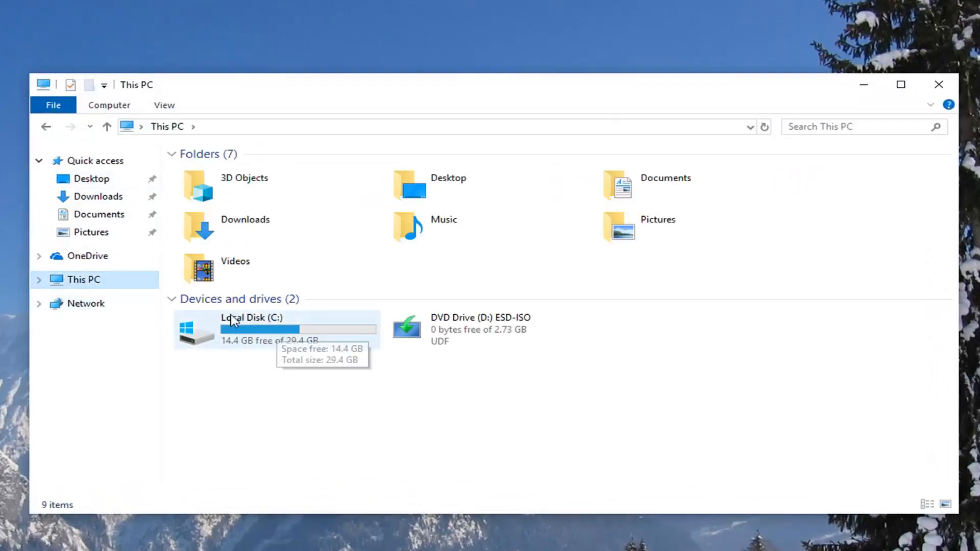
mouse_move(247, 332)
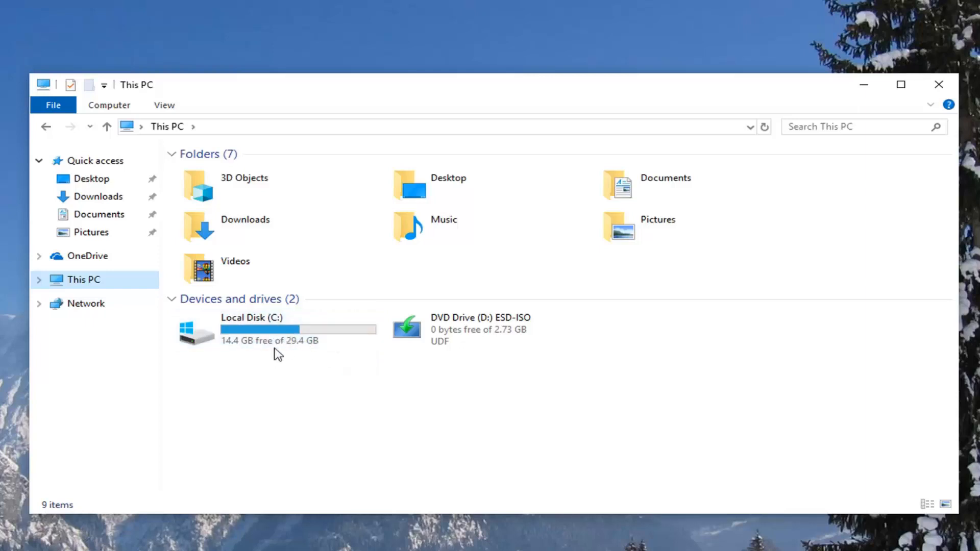
mouse_move(185, 331)
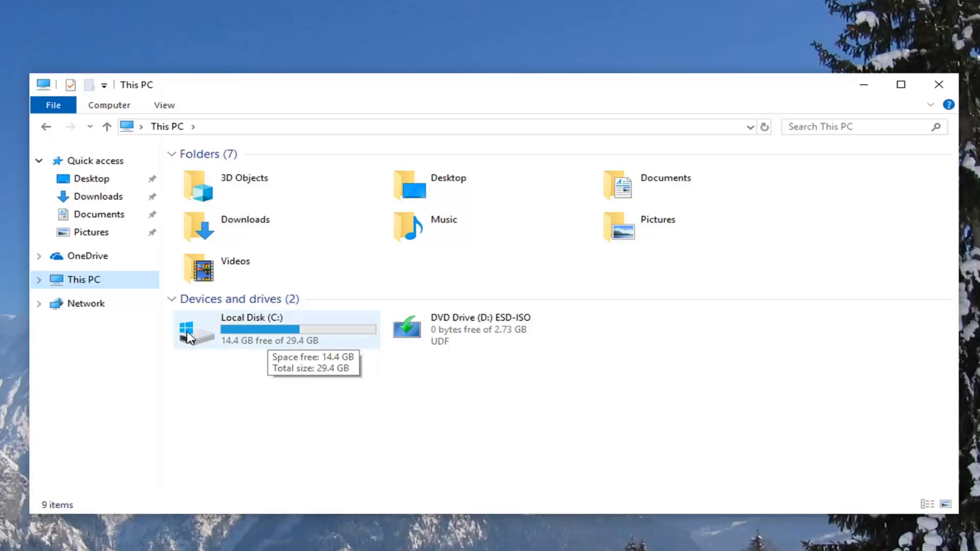
mouse_move(203, 343)
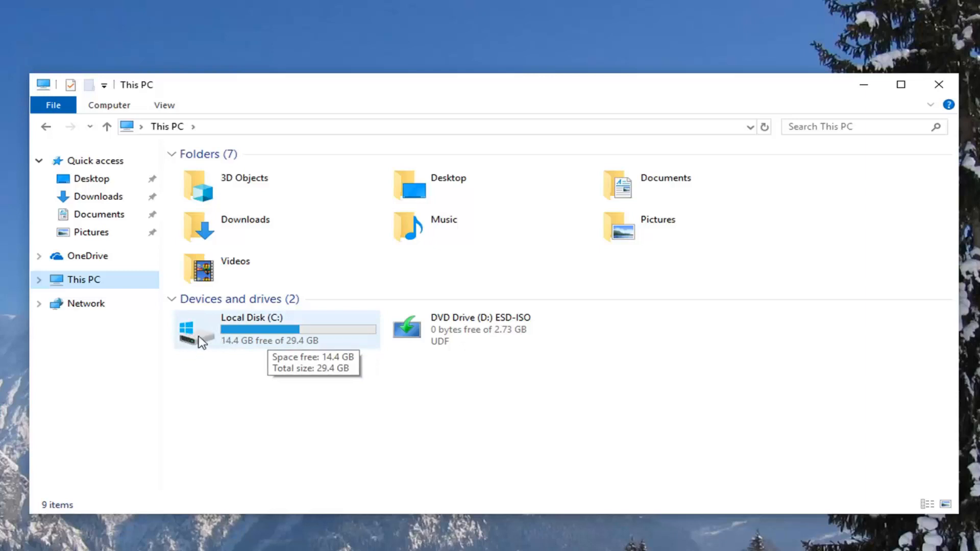
mouse_move(409, 407)
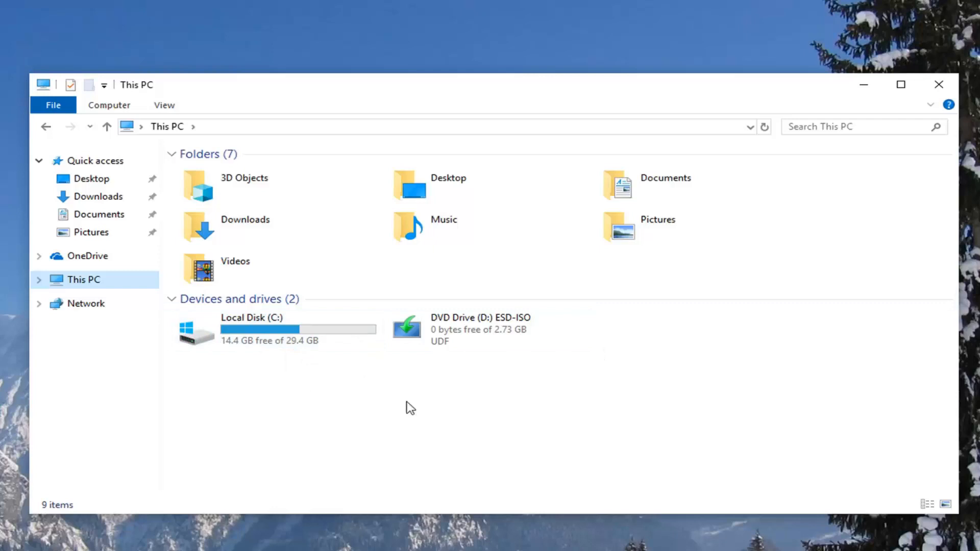
click(275, 329)
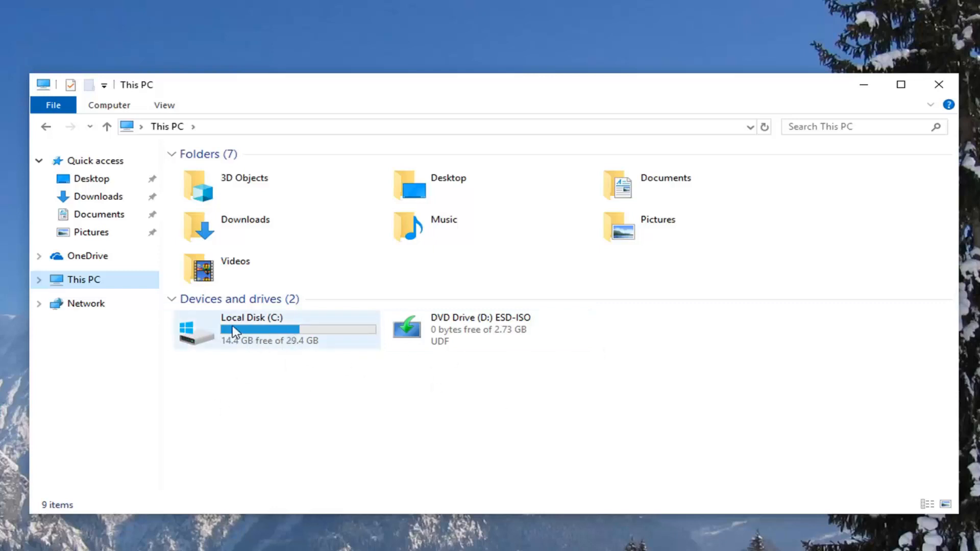
click(275, 330)
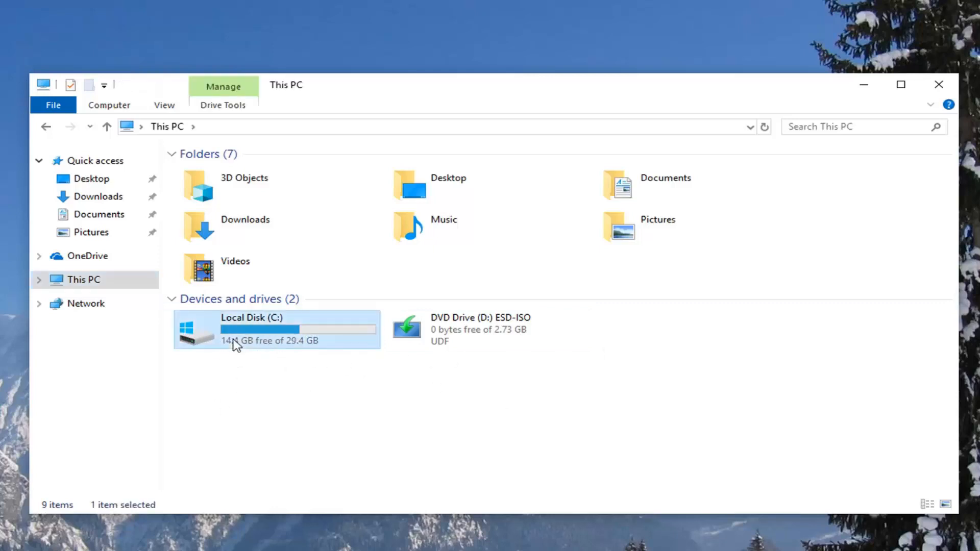
- Navigate into C:\Windows\SoftwareDistribution
double_click(232, 328)
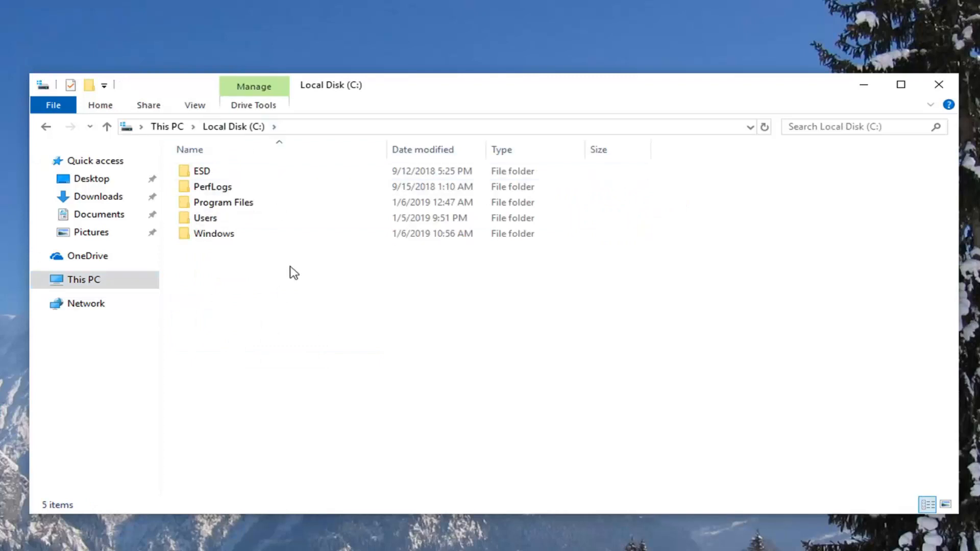
mouse_move(433, 278)
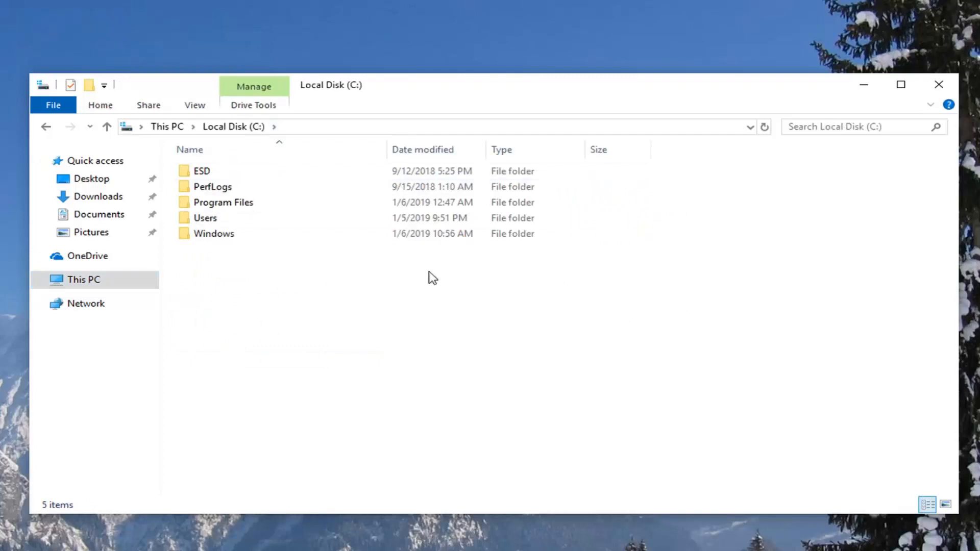
double_click(213, 233)
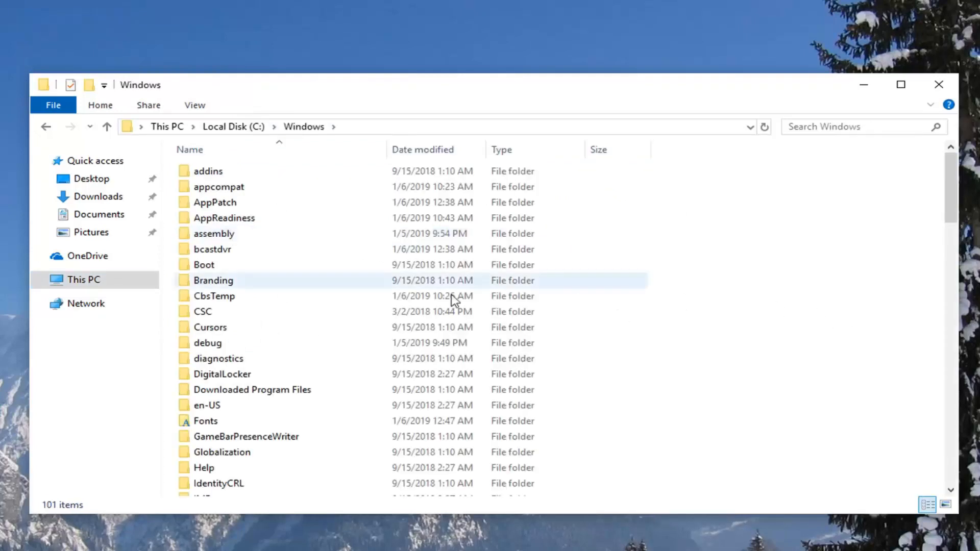
mouse_move(349, 253)
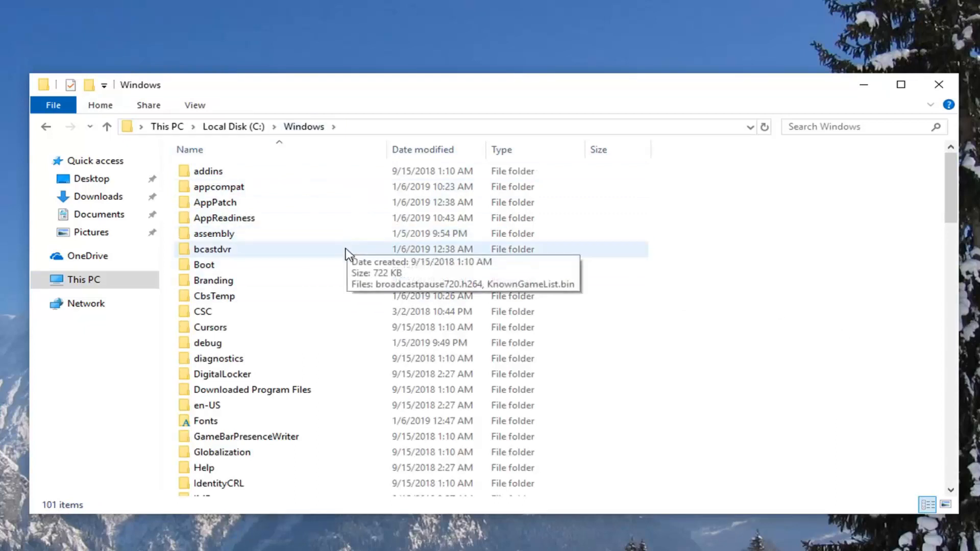
scroll(down, 3)
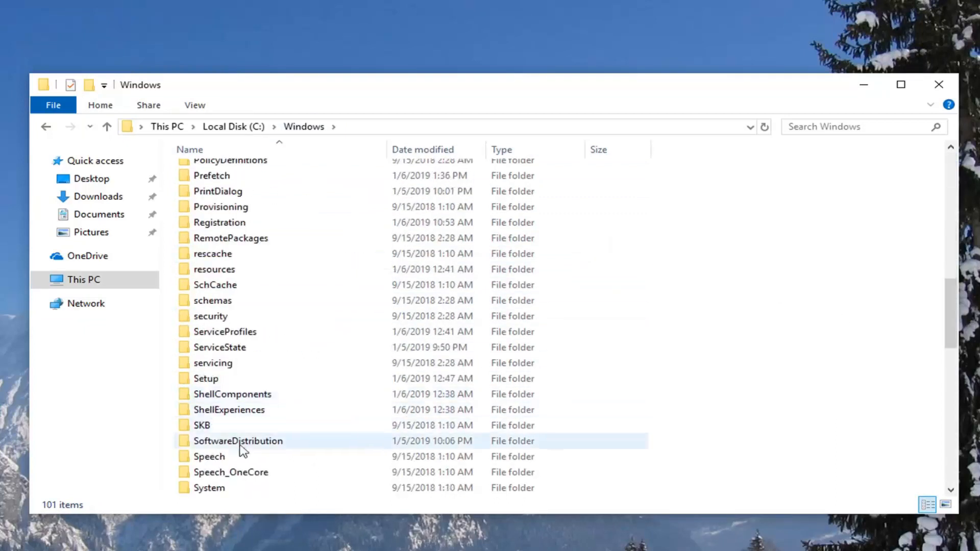
double_click(238, 441)
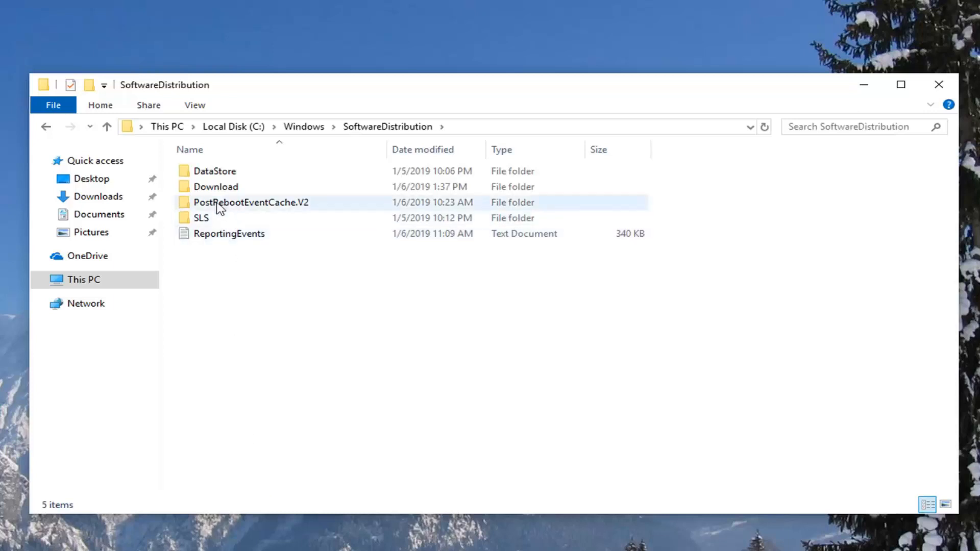
- Enter the Download folder, select all 15 items and delete them
double_click(215, 186)
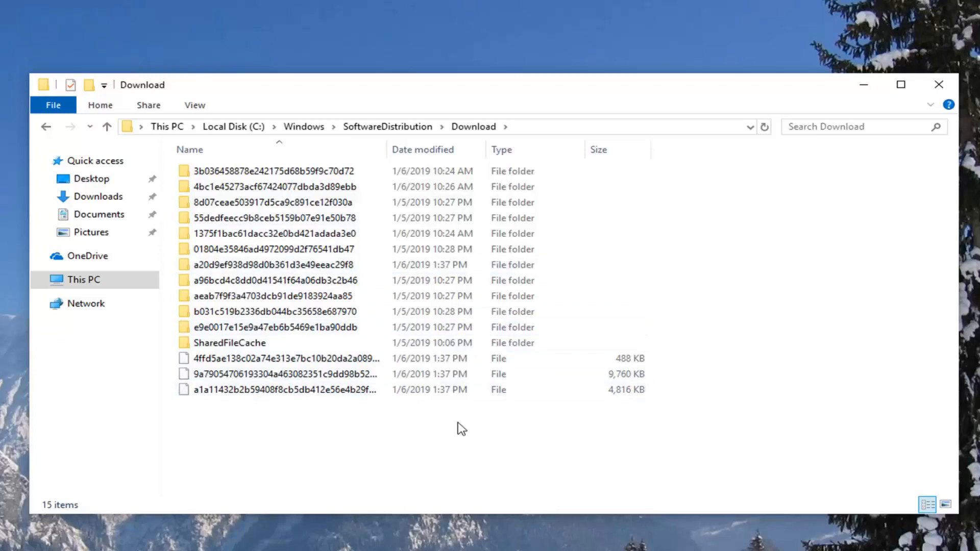
drag(494, 309, 725, 457)
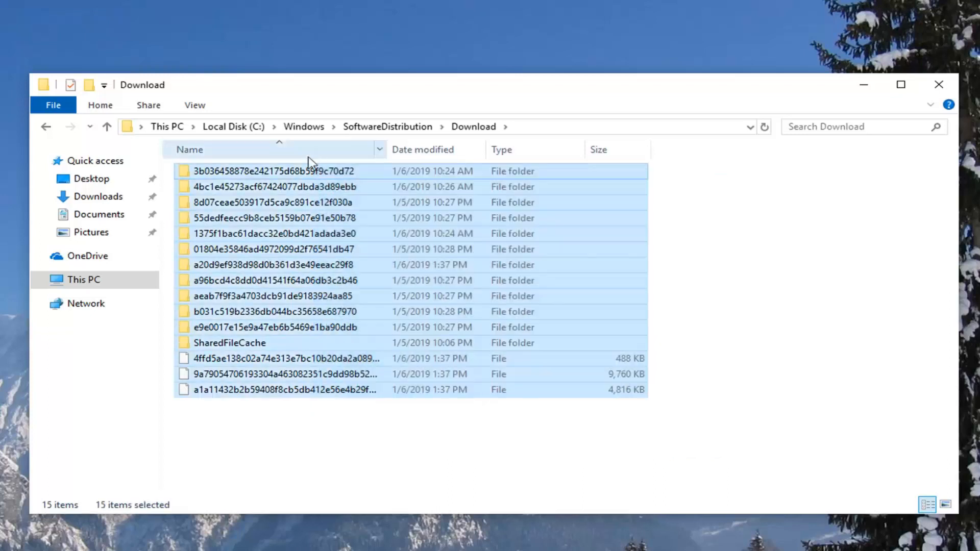
right_click(330, 218)
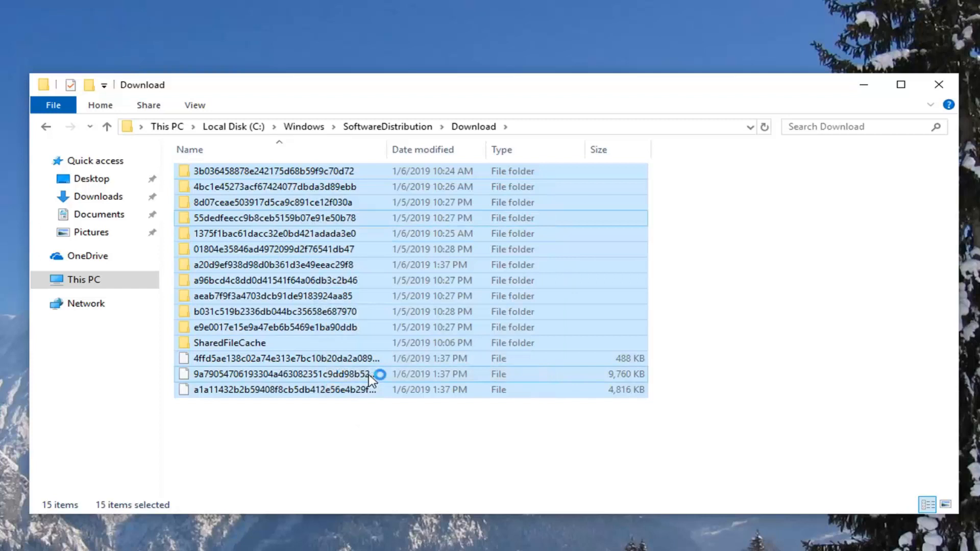
key(Delete)
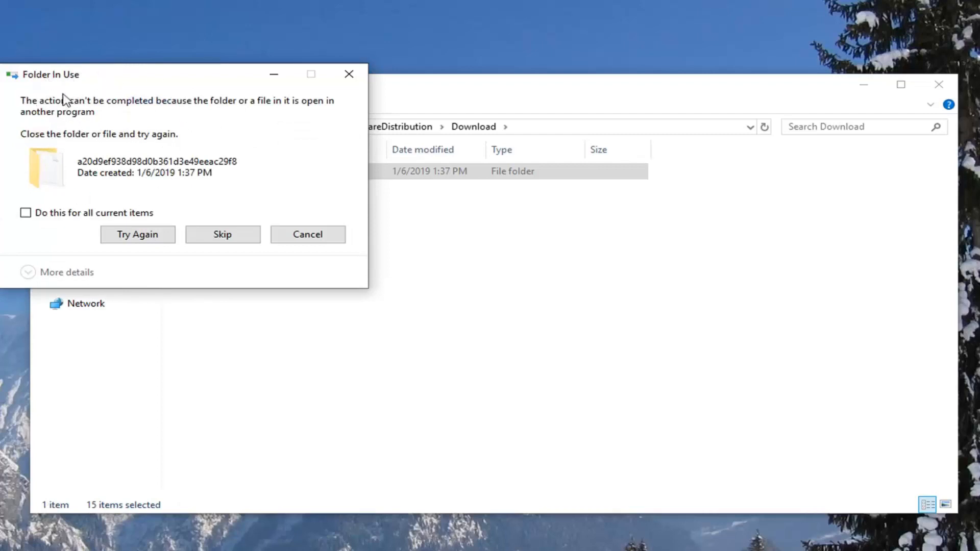
- Skip every in-use item so the remaining Download contents are recycled
click(26, 213)
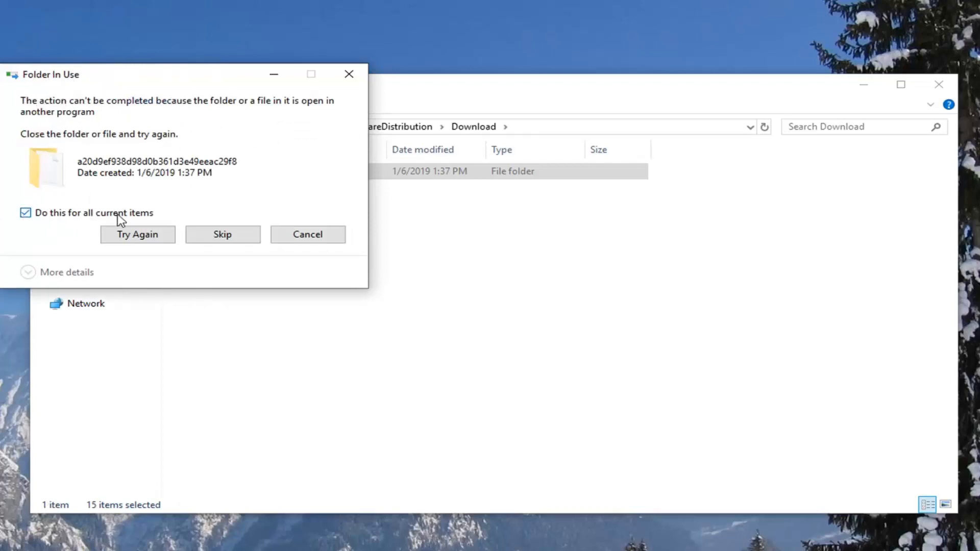
click(221, 235)
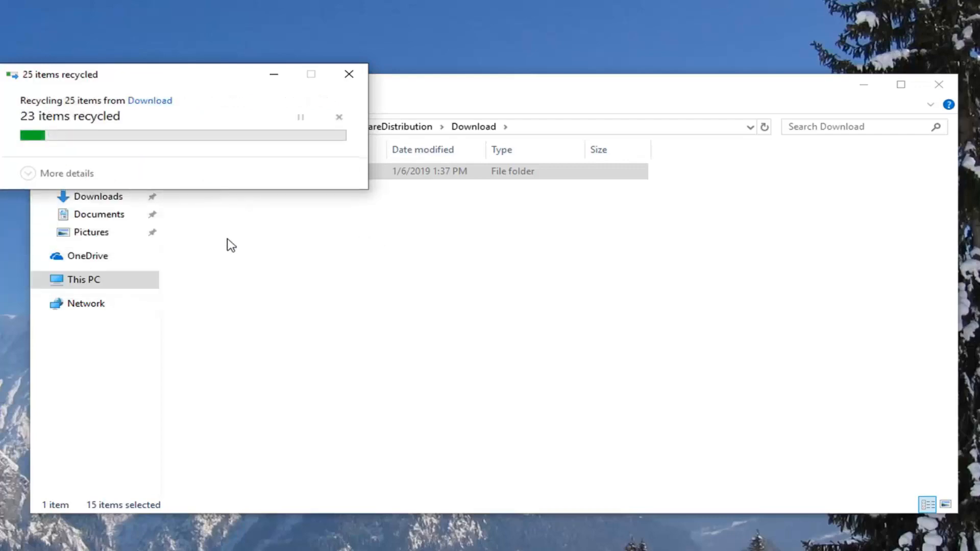